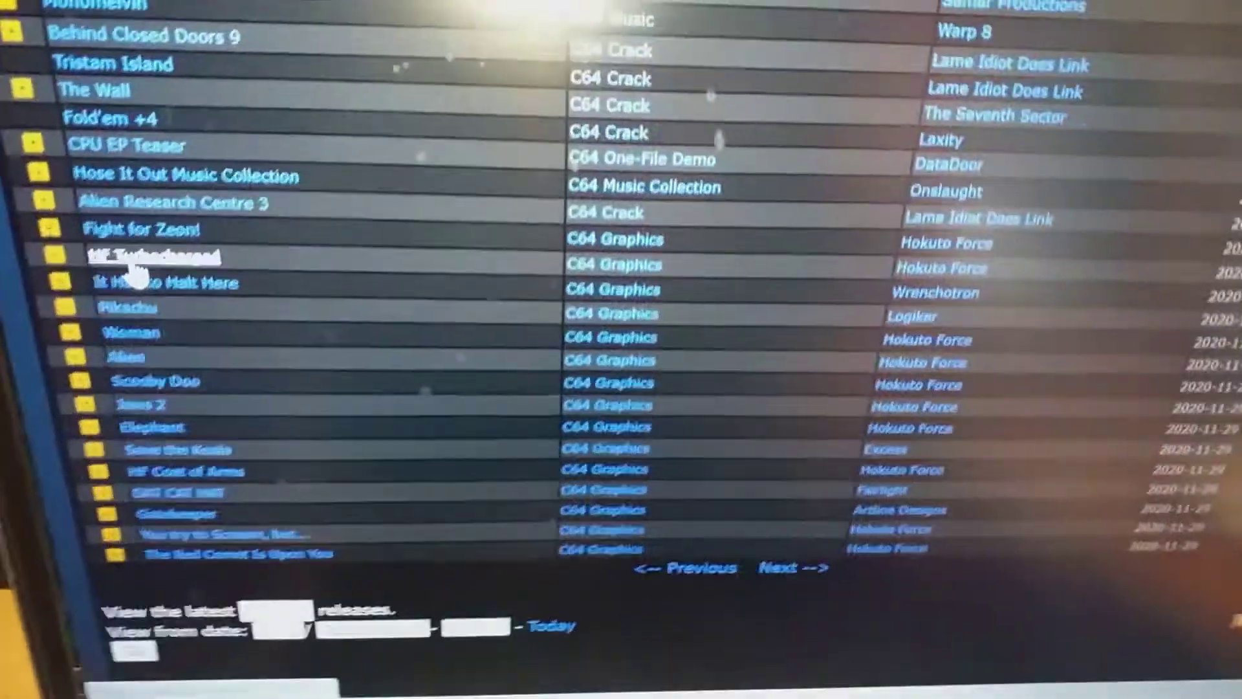
Step: Go to the HF Turbocharged release page by Hokuto Force from the latest releases list
{"action": "left_click", "coordinate": [149, 256]}
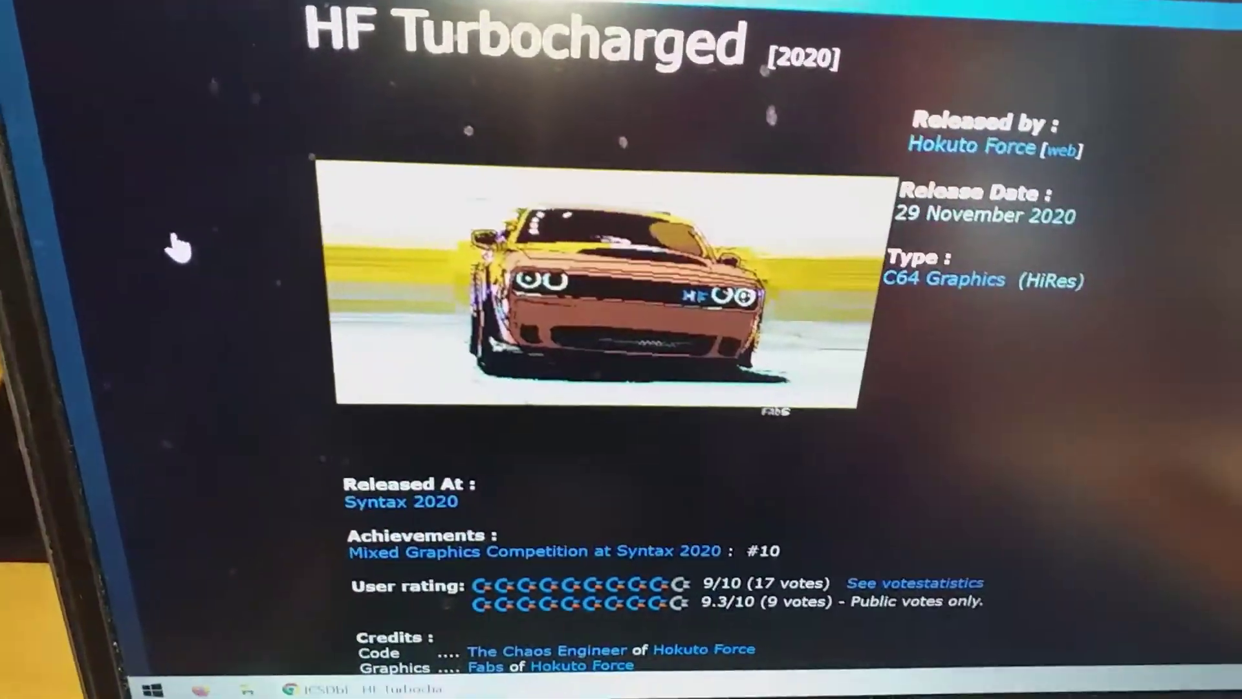